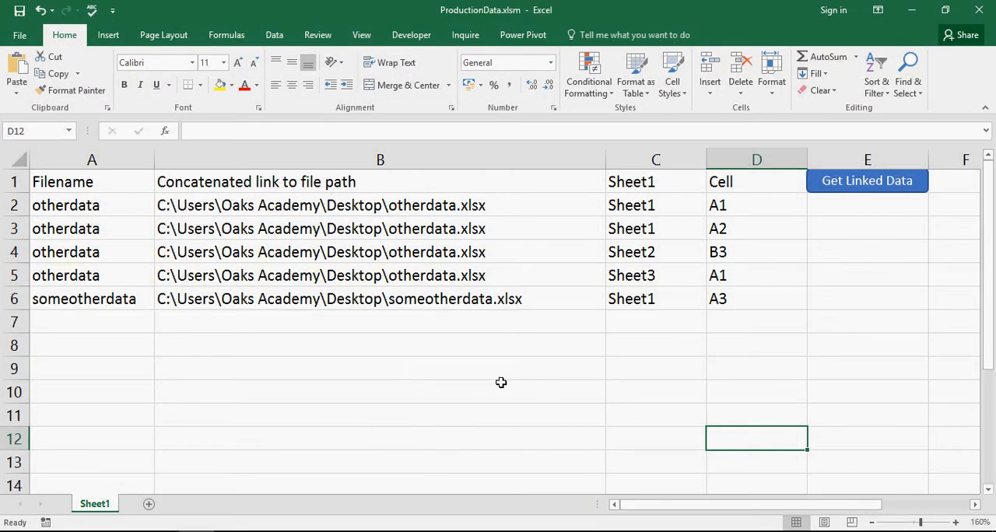
- Inspect the filename and path formula, then change the C1 header to Sheetname
click(92, 205)
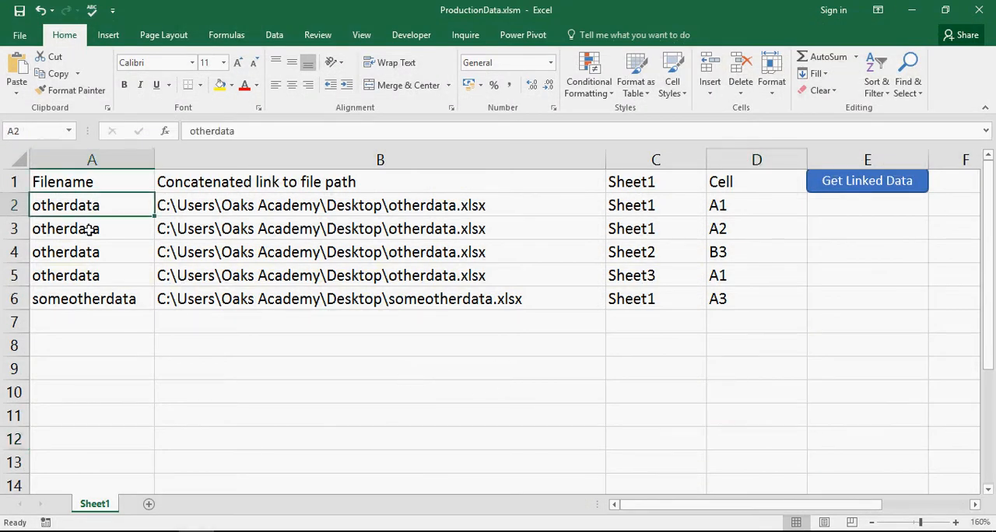
click(66, 251)
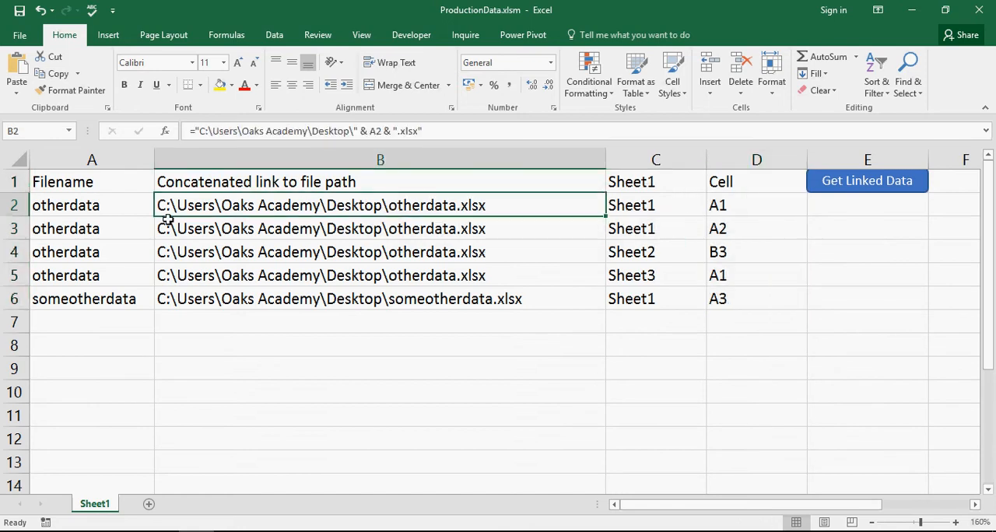
mouse_move(450, 334)
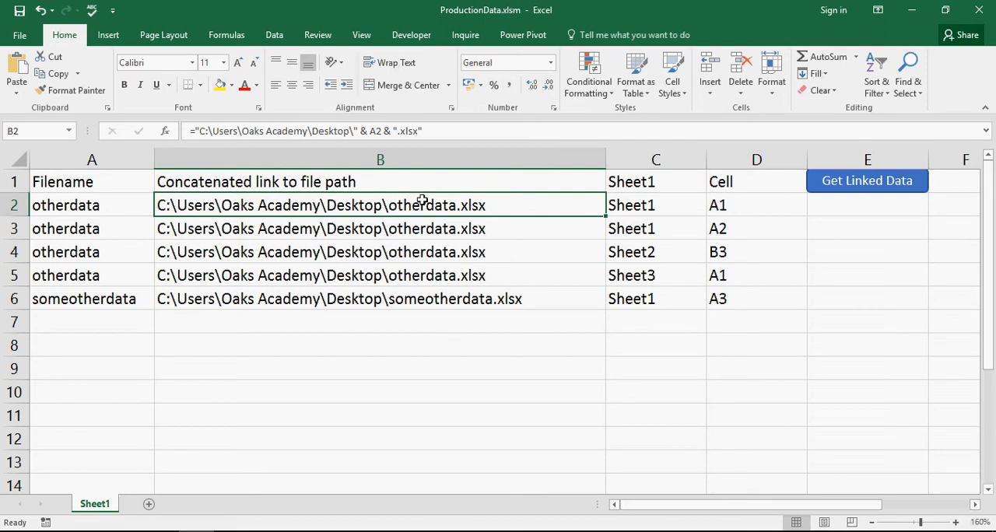
mouse_move(651, 319)
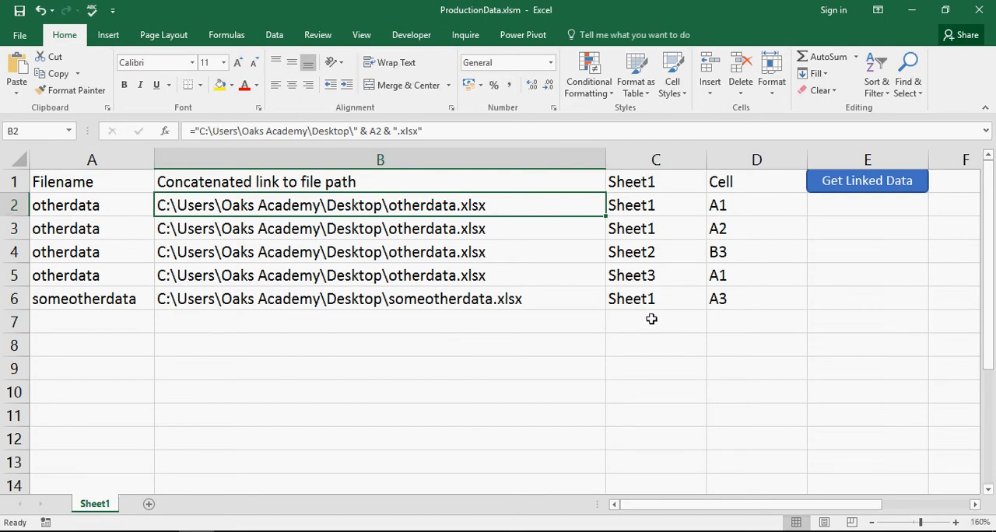
mouse_move(714, 363)
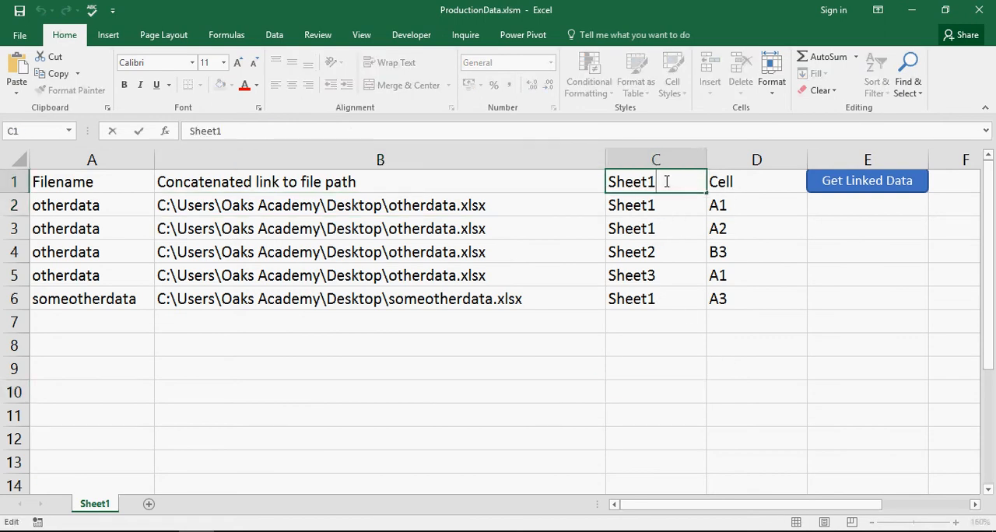
key(Backspace)
text(name)
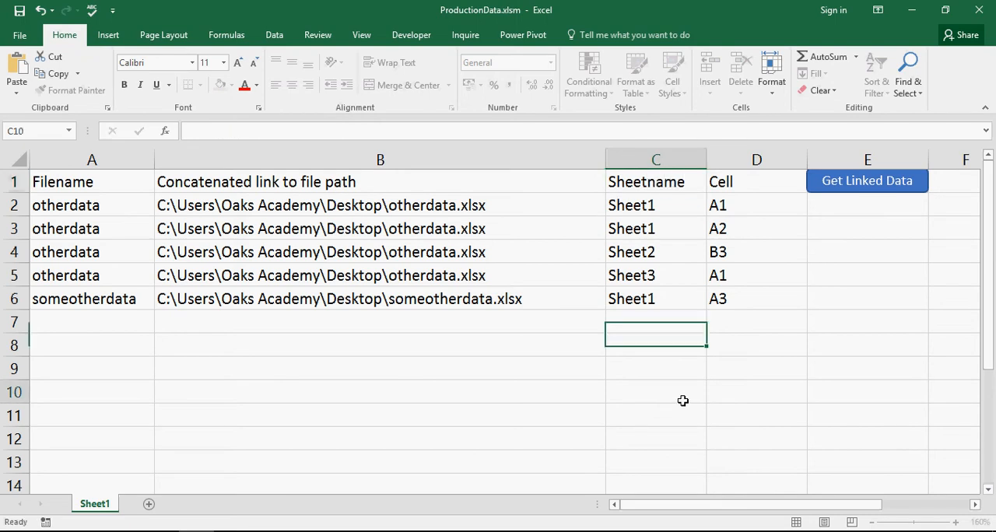
click(656, 392)
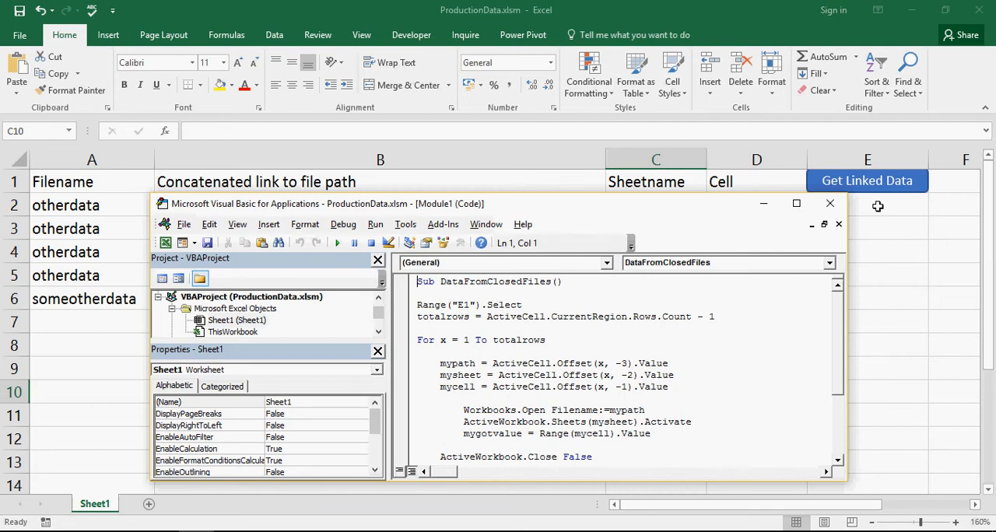
mouse_move(691, 213)
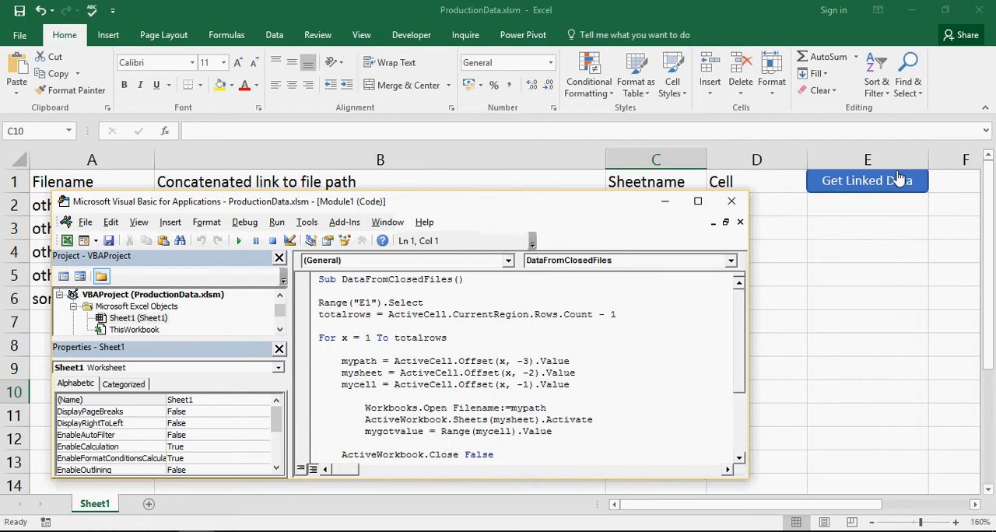
mouse_move(875, 181)
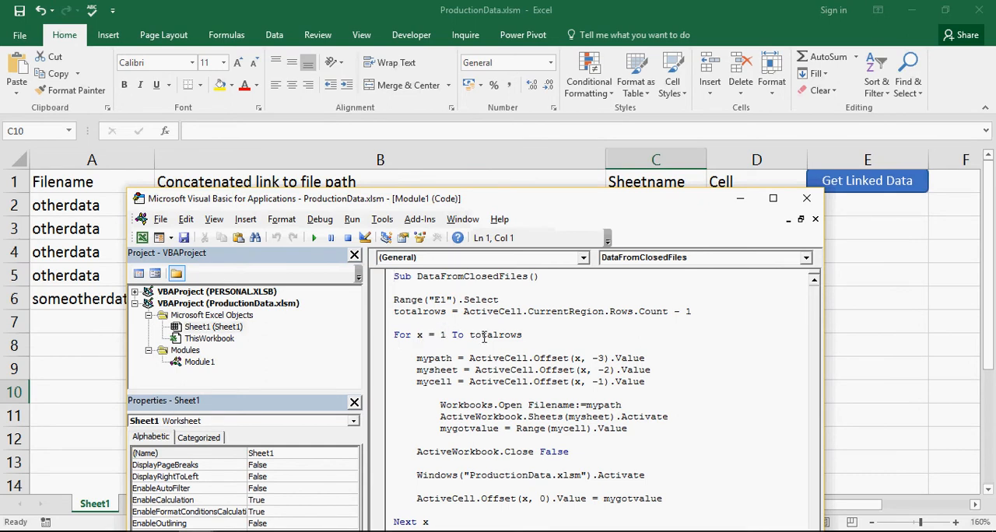
click(415, 311)
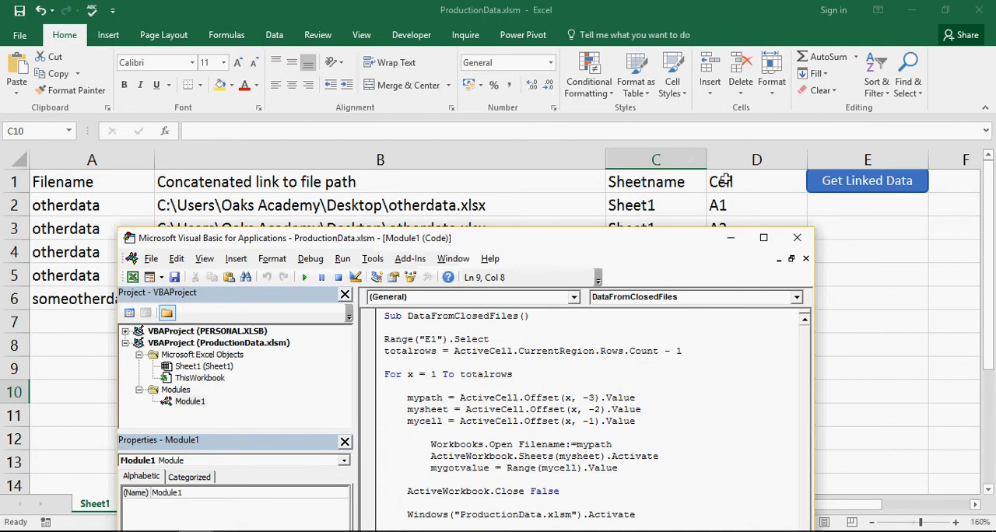
mouse_move(847, 181)
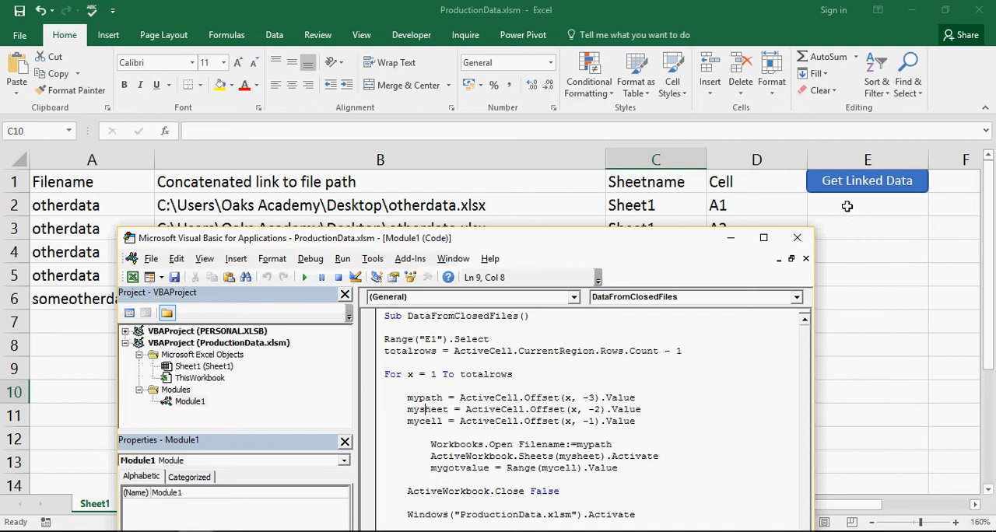
mouse_move(501, 204)
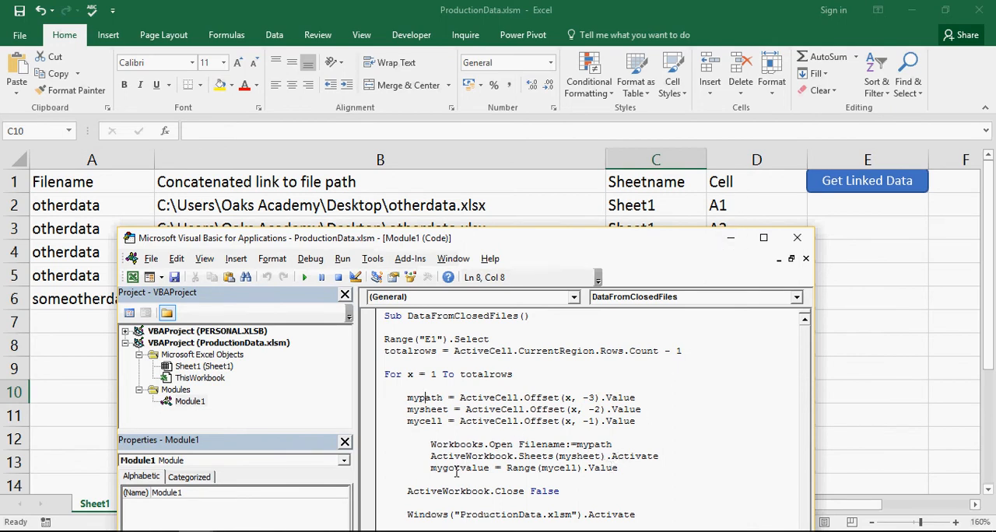
double_click(459, 468)
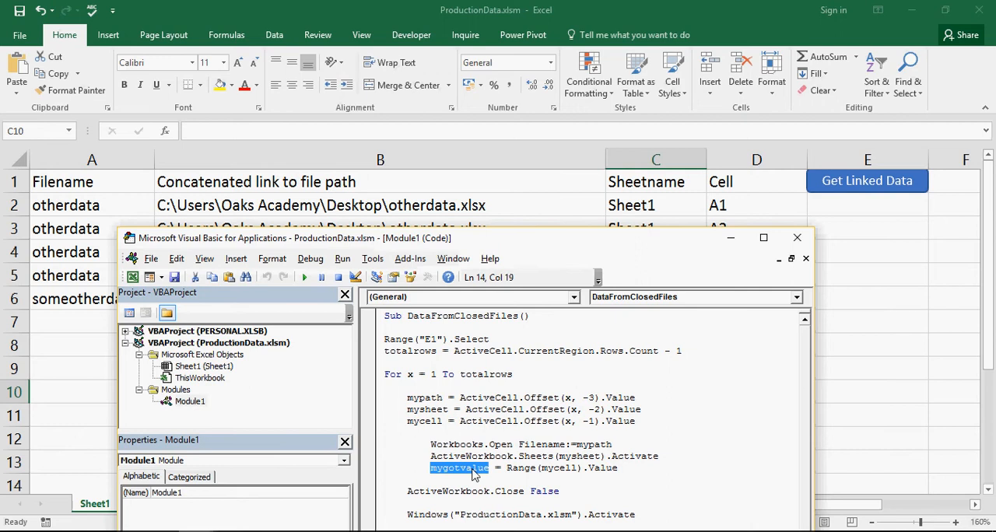
mouse_move(478, 492)
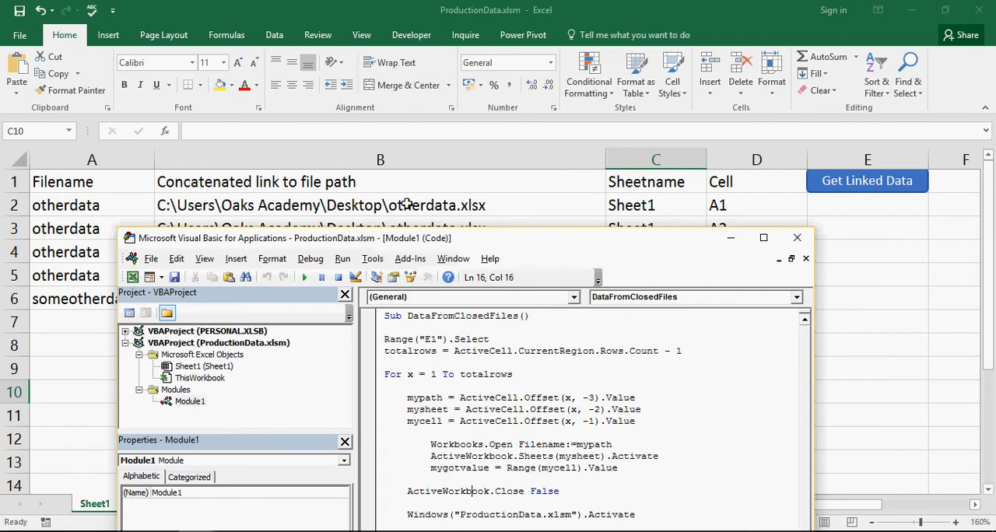
mouse_move(394, 309)
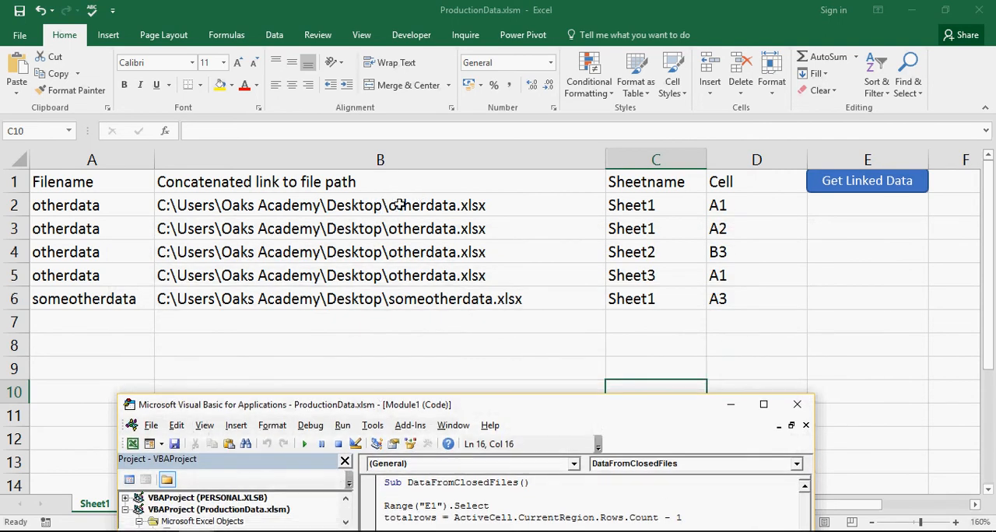
mouse_move(407, 320)
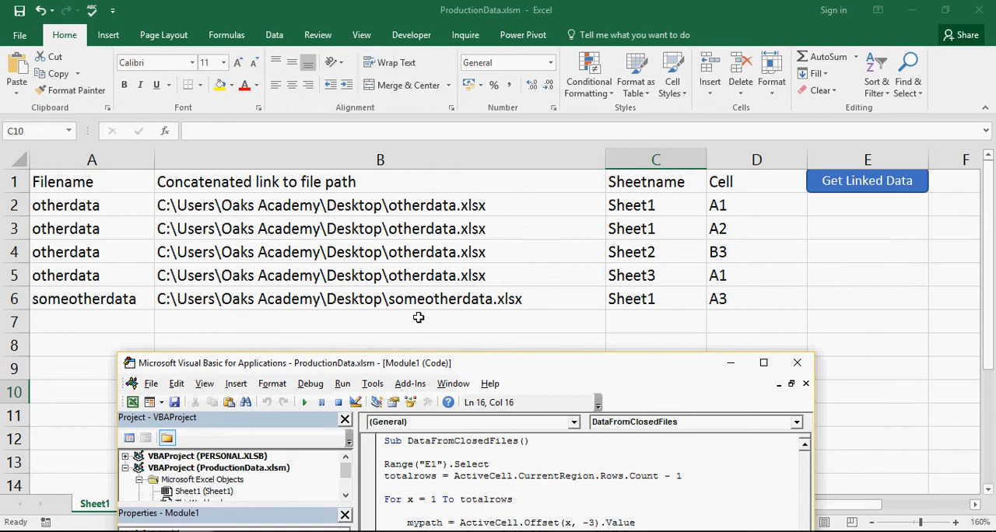
drag(419, 363, 455, 272)
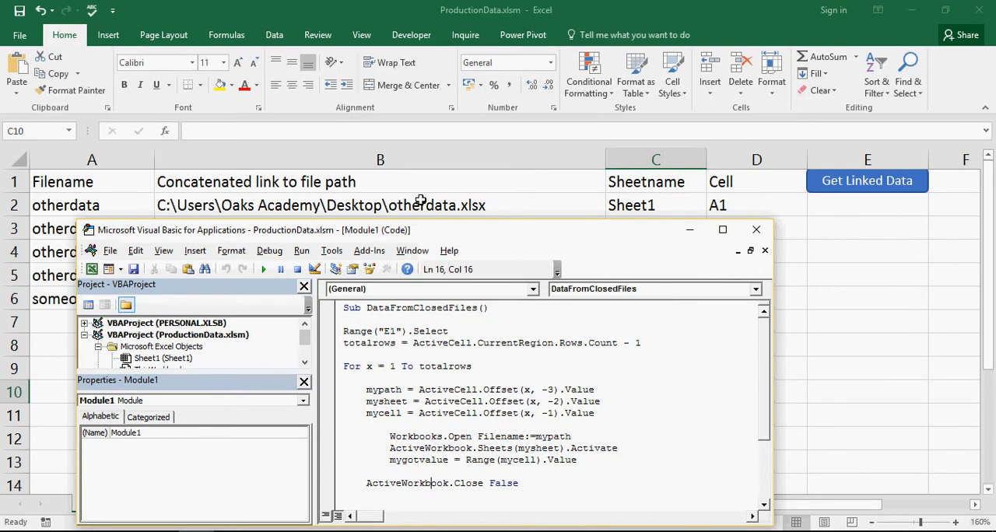
mouse_move(420, 204)
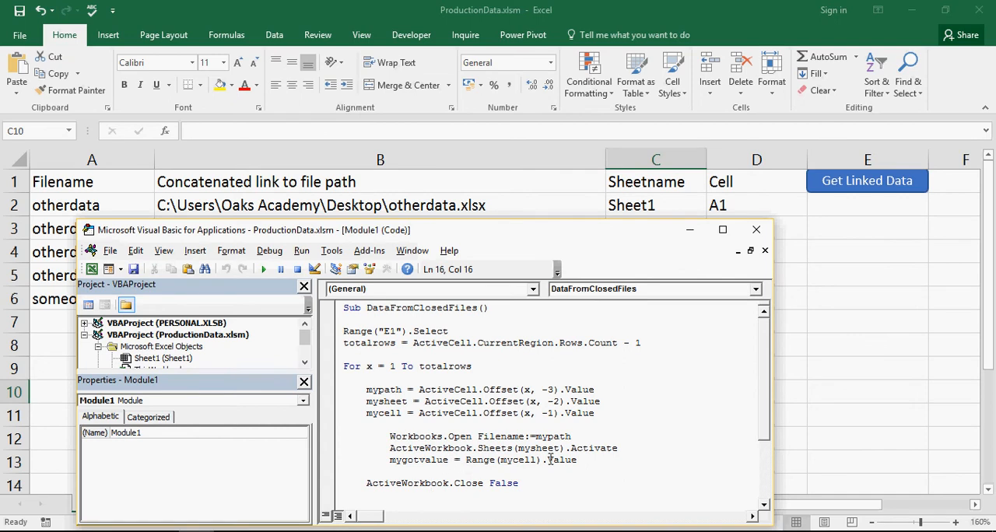
mouse_move(433, 483)
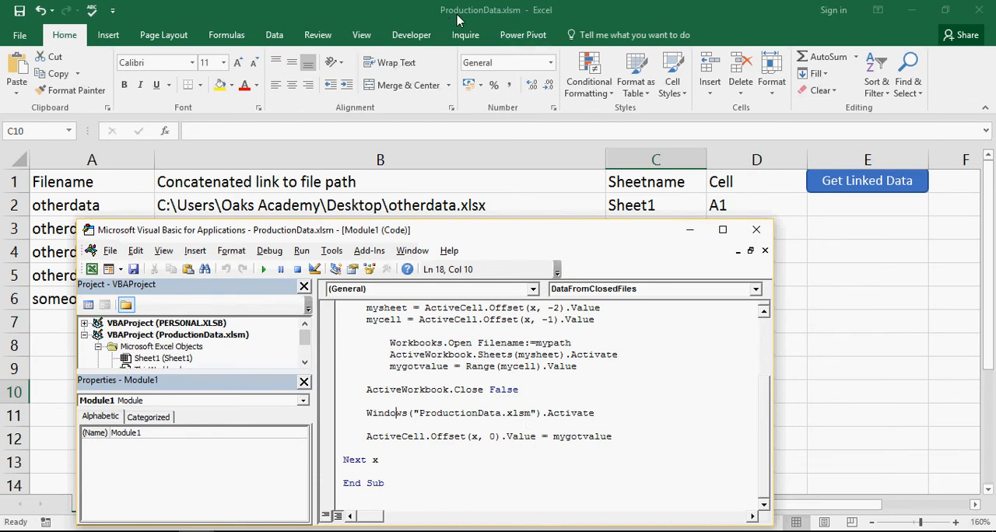
mouse_move(517, 22)
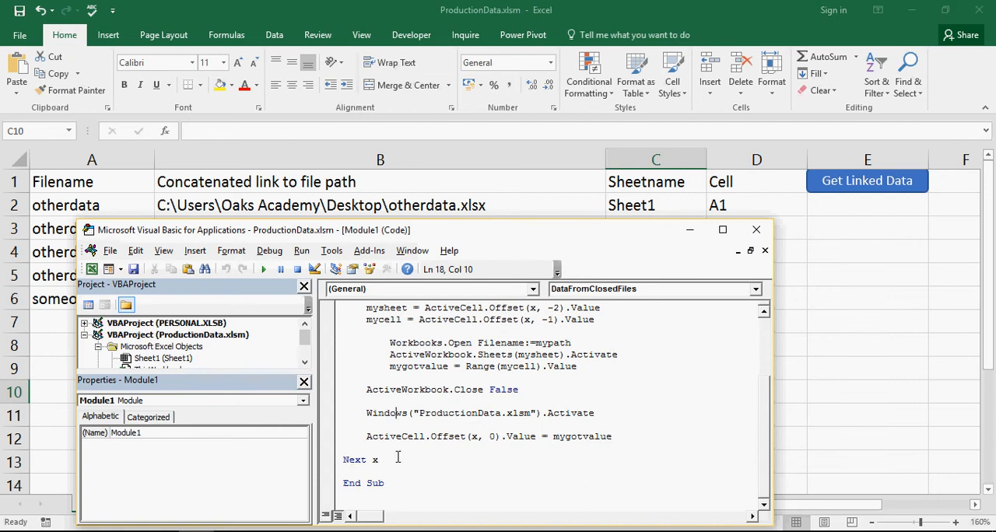
mouse_move(450, 444)
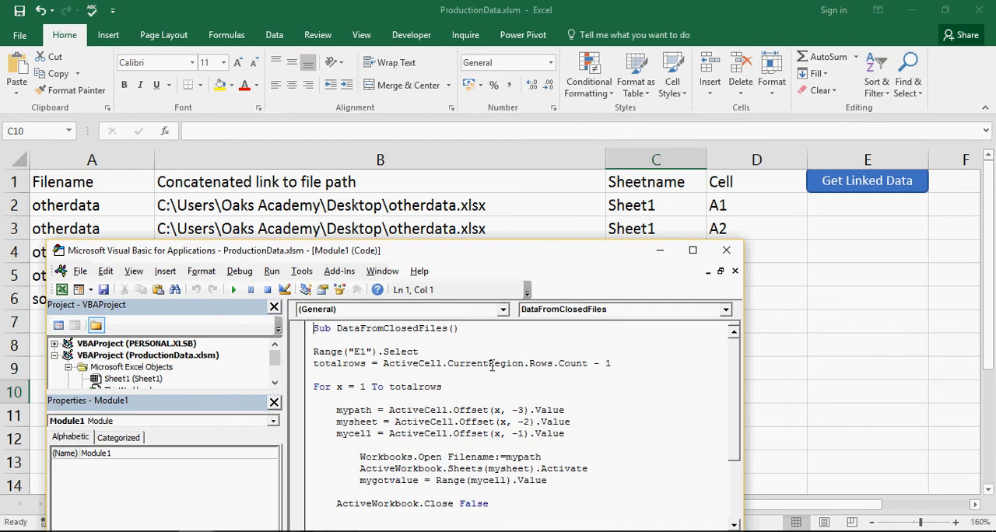
- Step through DataFromClosedFiles with F8: select E1, count rows, enter loop, read sheet name
click(233, 290)
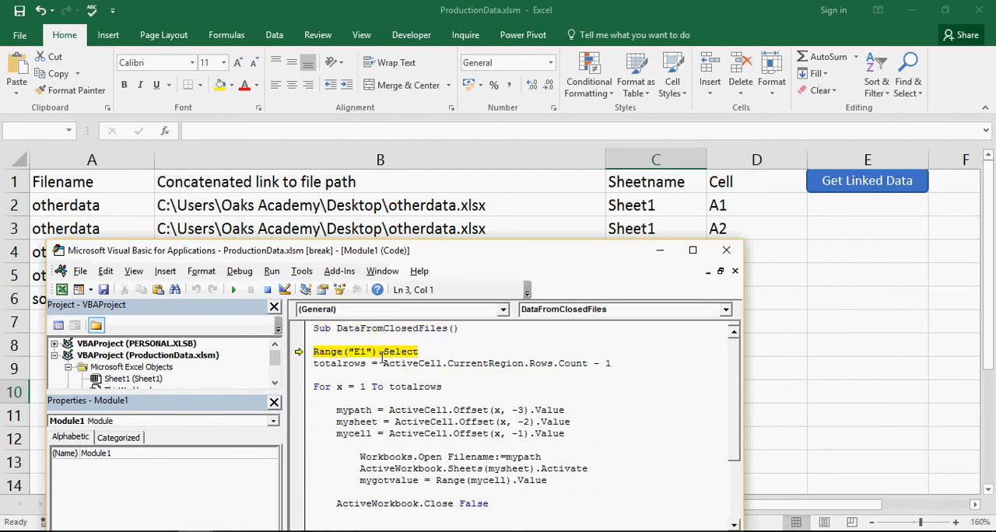
key(F8)
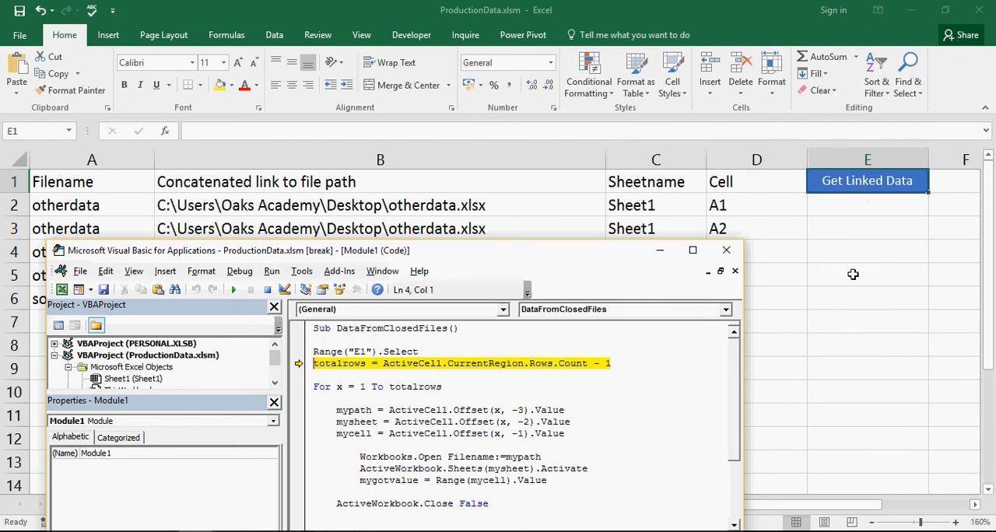
key(F8)
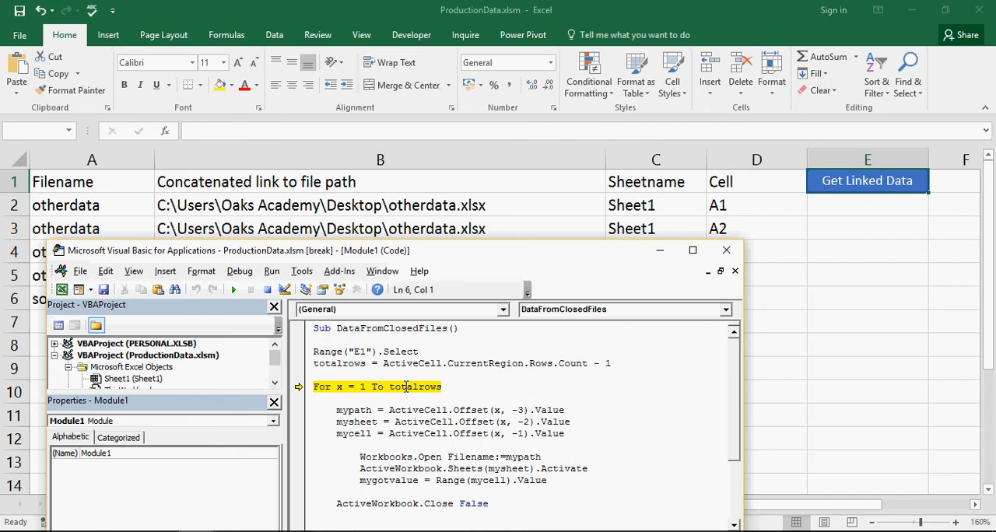
key(F8)
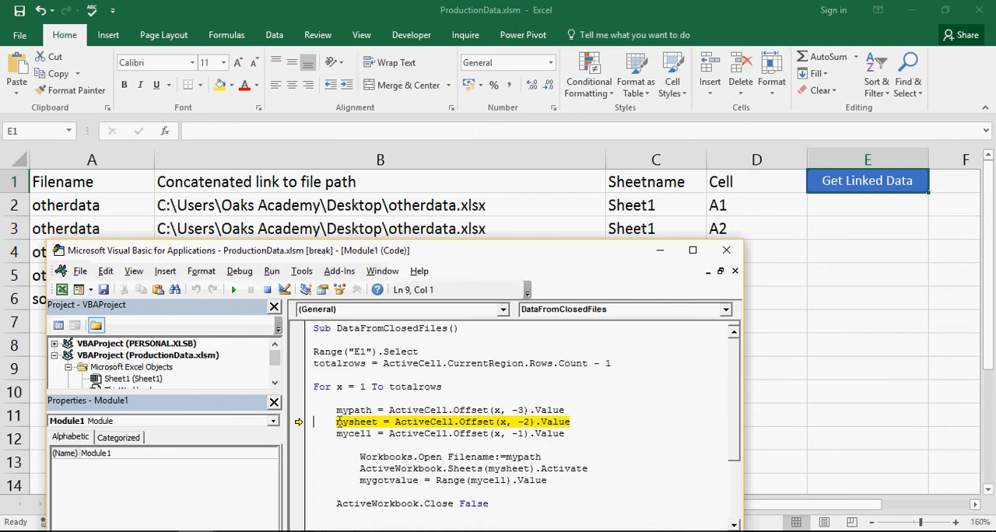
mouse_move(358, 421)
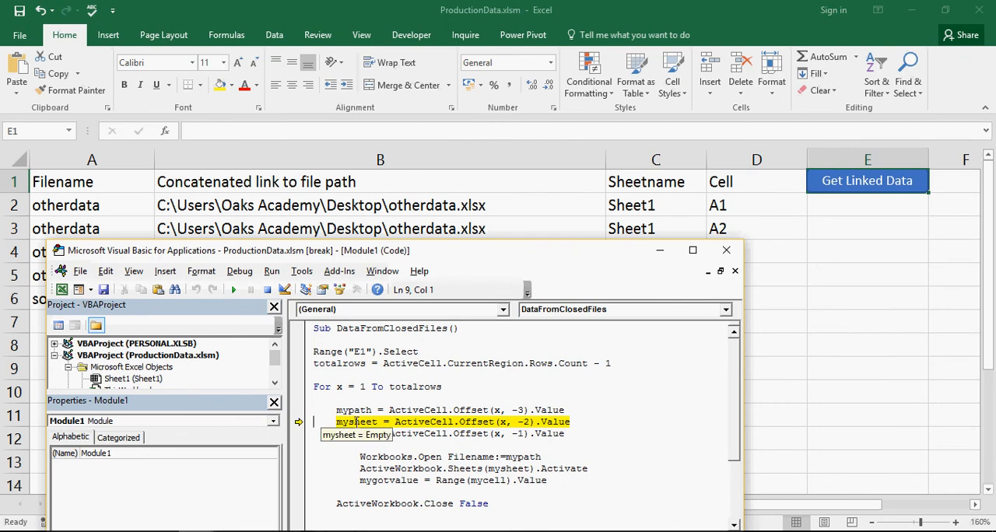
key(F8)
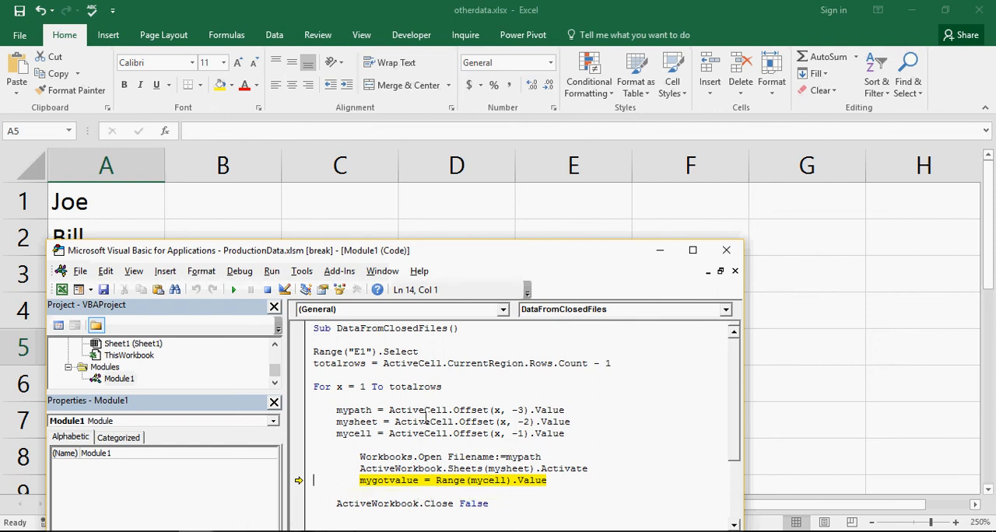
- Step once more to read Joe from the opened otherdata.xlsx cell
key(F8)
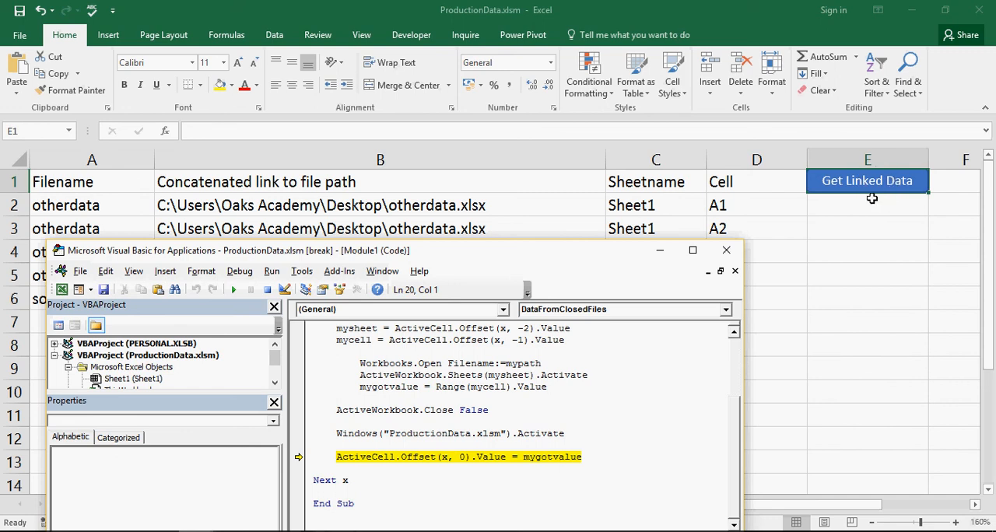
mouse_move(901, 211)
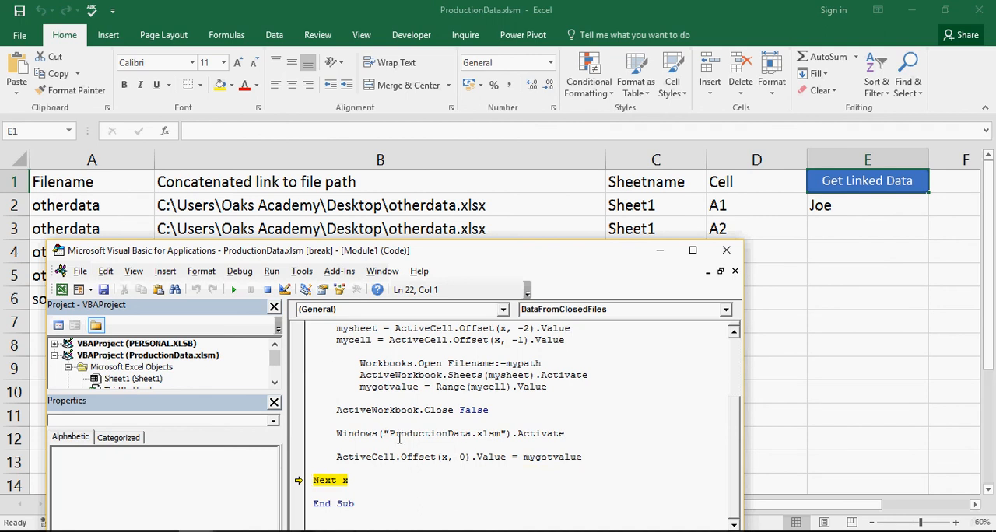
- Continue the macro to write Joe, Bill, Jordan, Angie and GHI into E2:E6
click(234, 290)
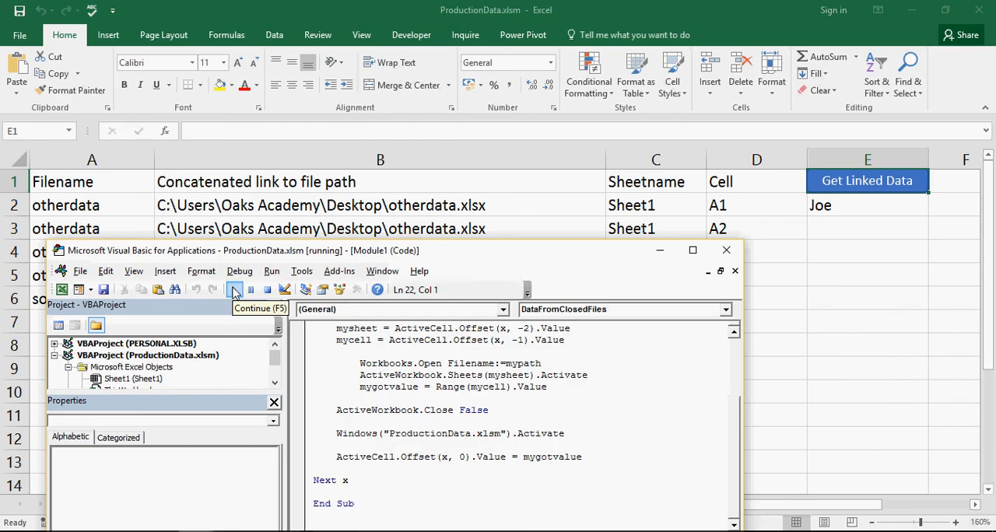
click(235, 289)
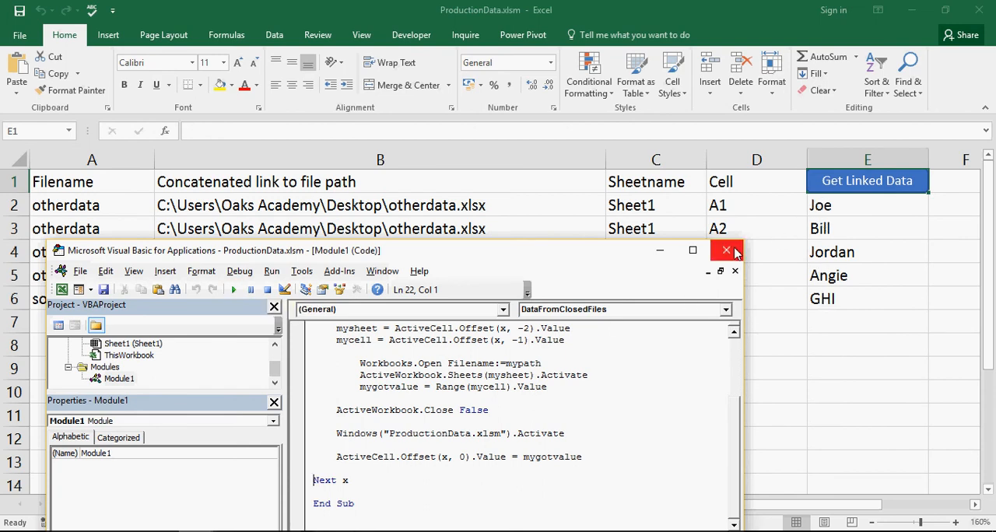
- Close the VBA editor and select B6 to view its path-building formula
click(726, 250)
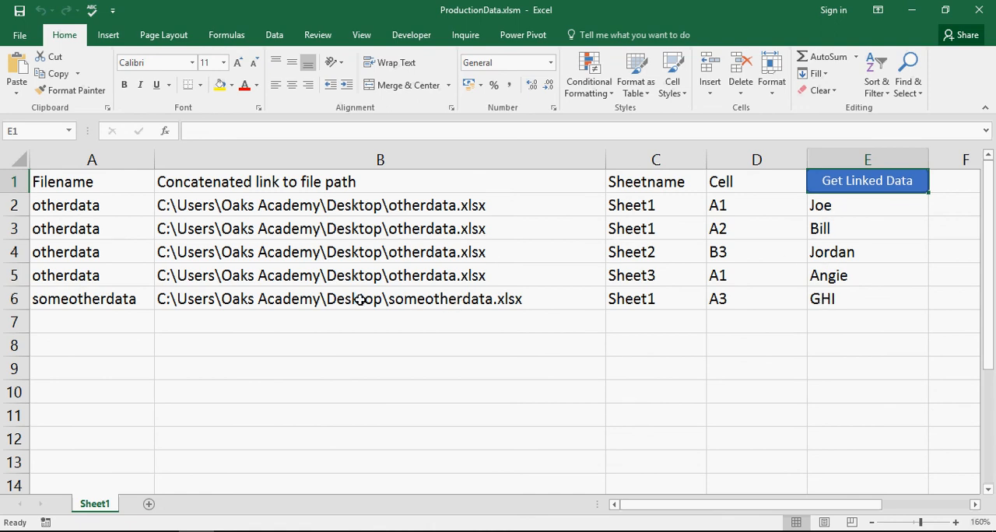
click(380, 299)
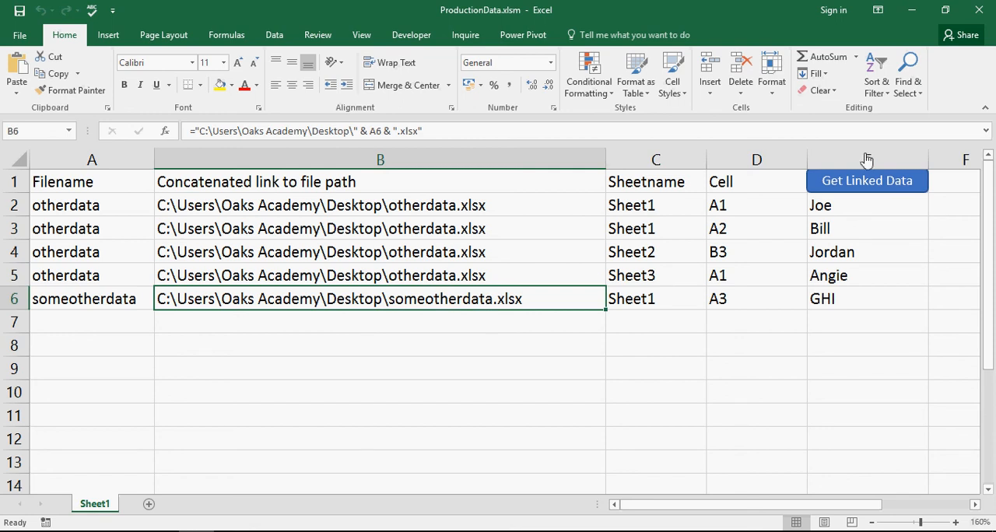